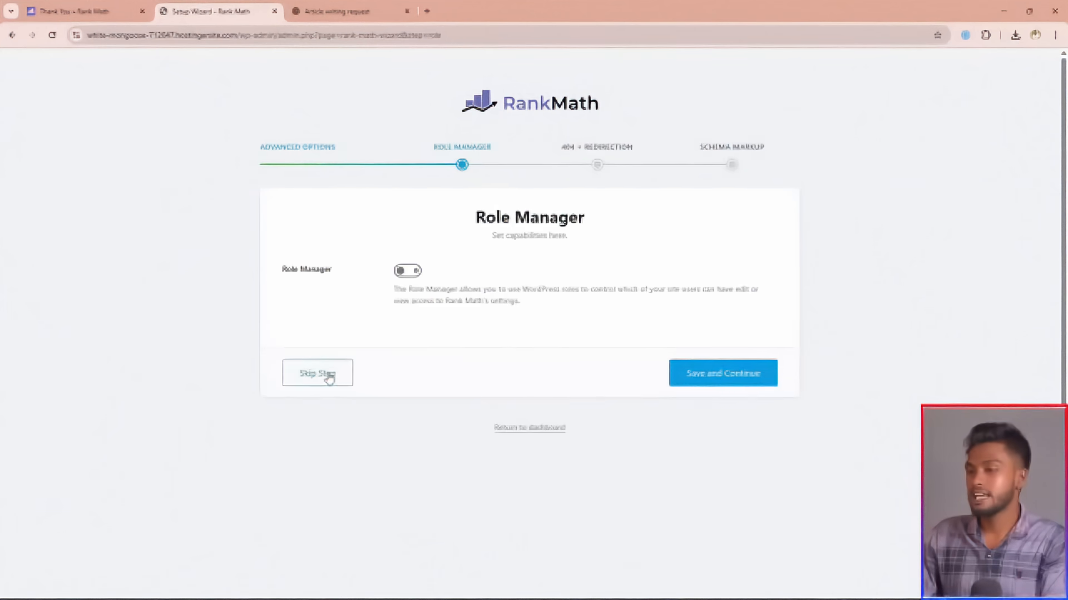
# Skip the Role Manager and 404 + Redirection wizard steps and scroll the Schema Markup page
pyautogui.click(317, 372)
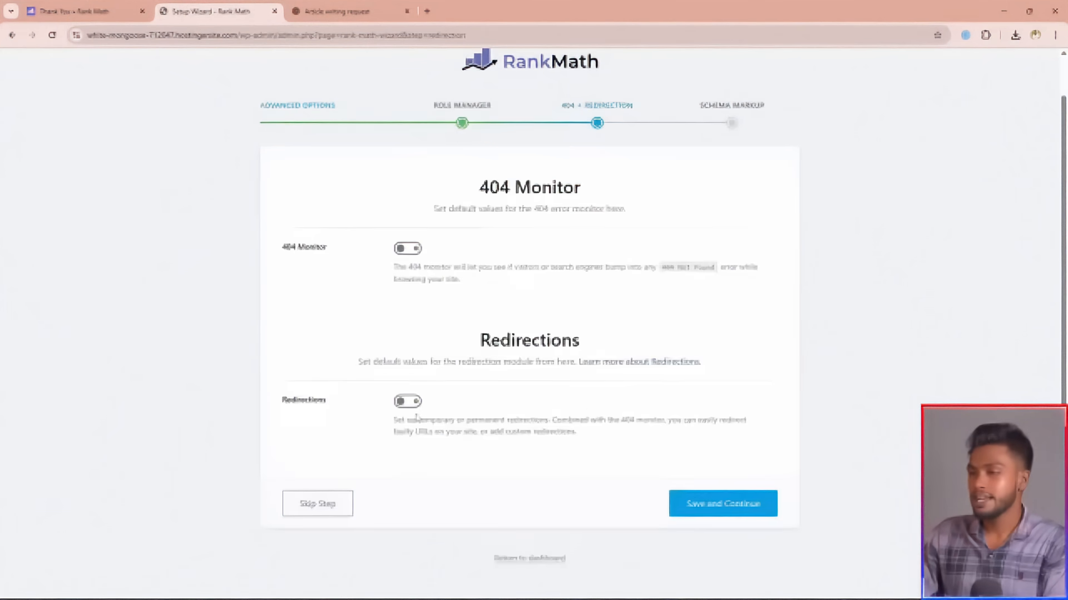
pyautogui.click(722, 503)
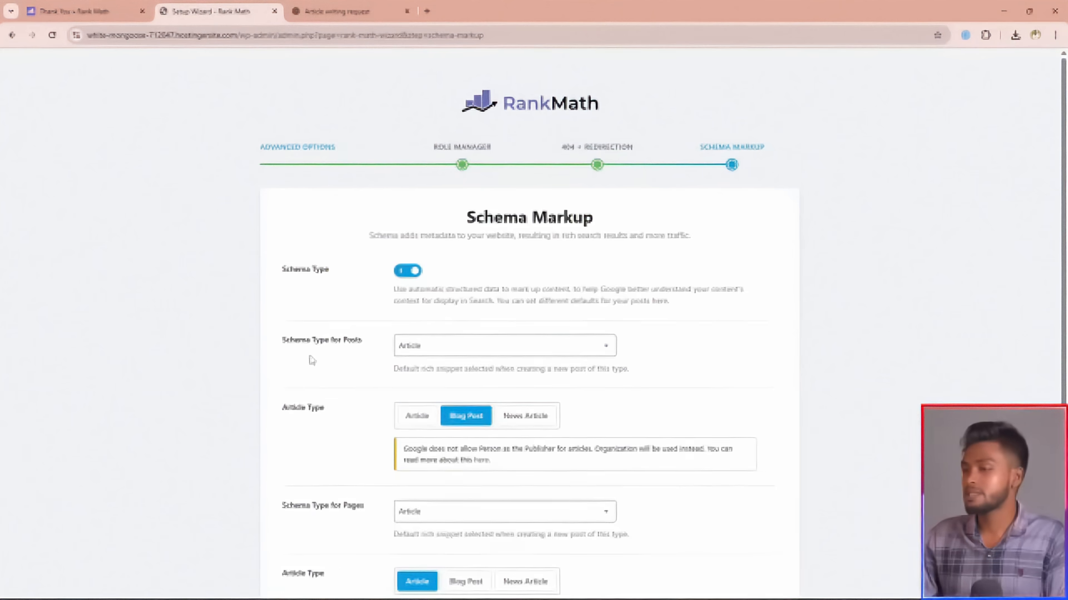
pyautogui.scroll(-3)
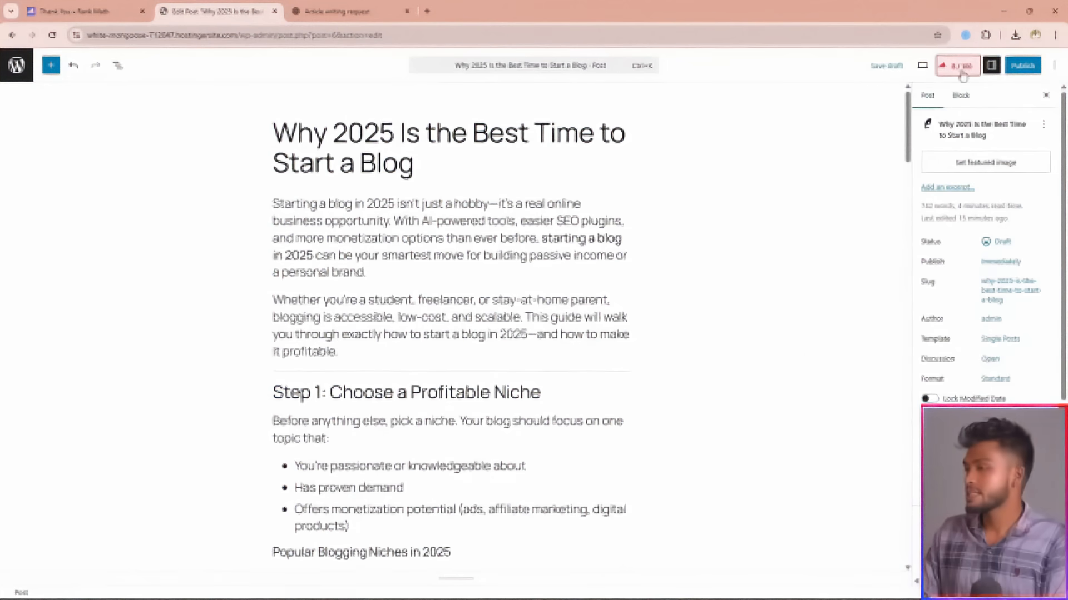
# Set 'Start a blog in 2025' as the focus keyword in the Rank Math sidebar
pyautogui.click(958, 65)
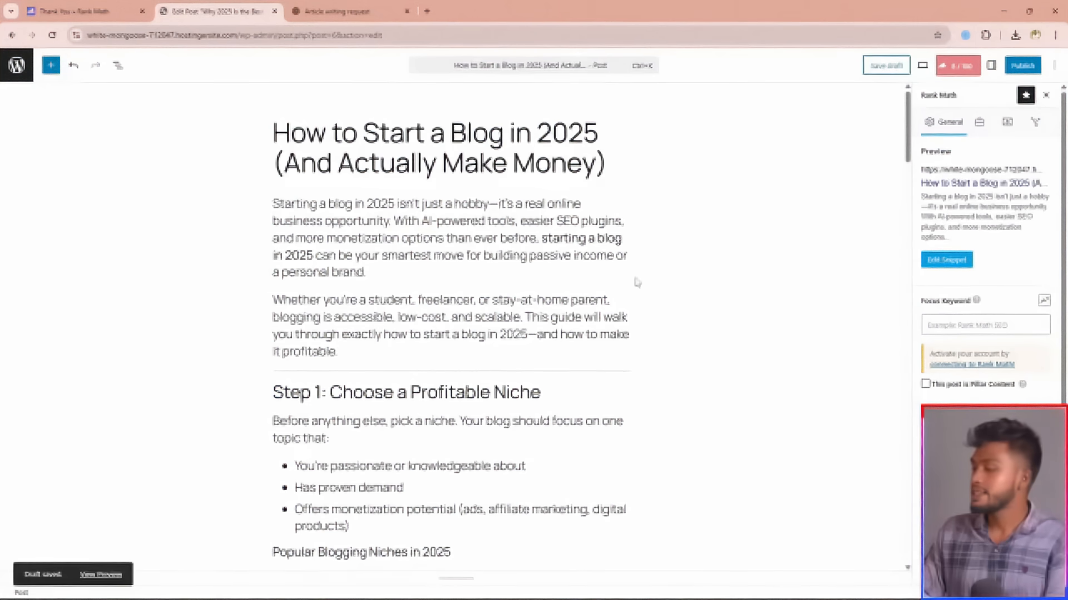
pyautogui.write('Start a blog in 2025')
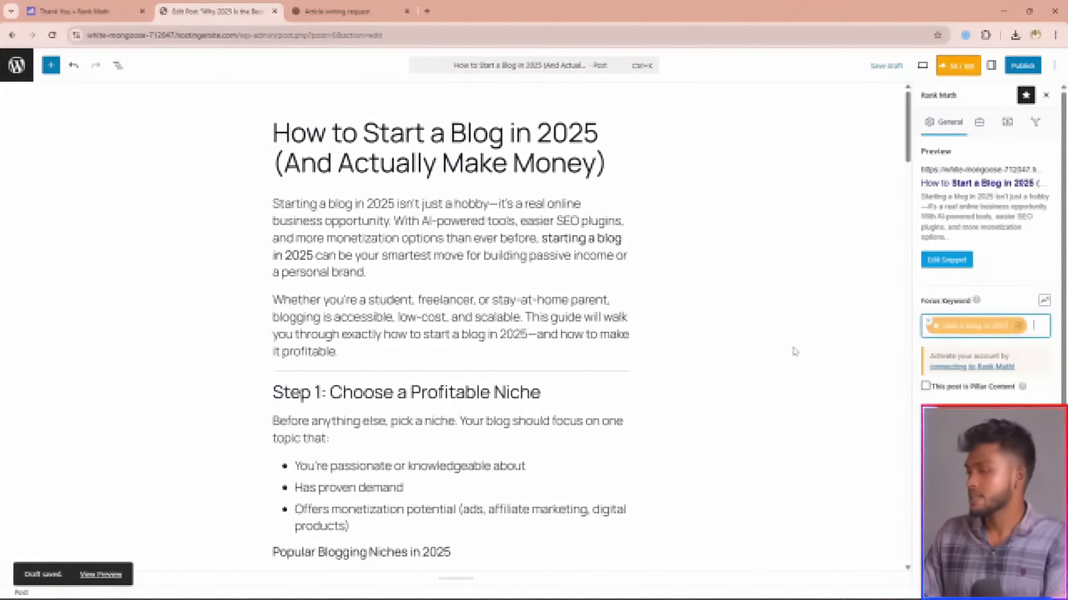
pyautogui.moveTo(792, 349)
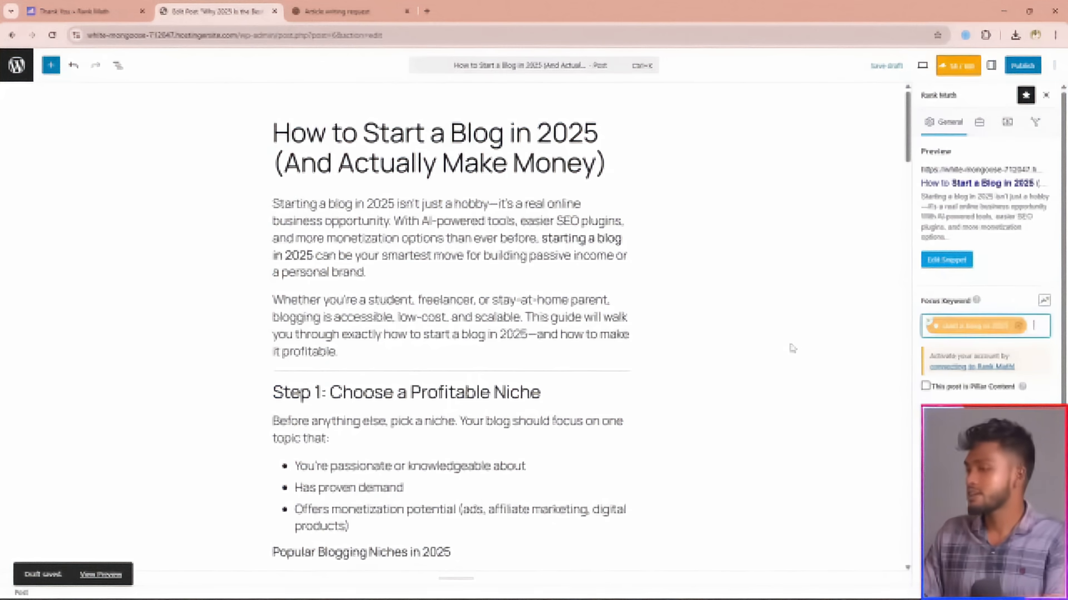
pyautogui.click(947, 259)
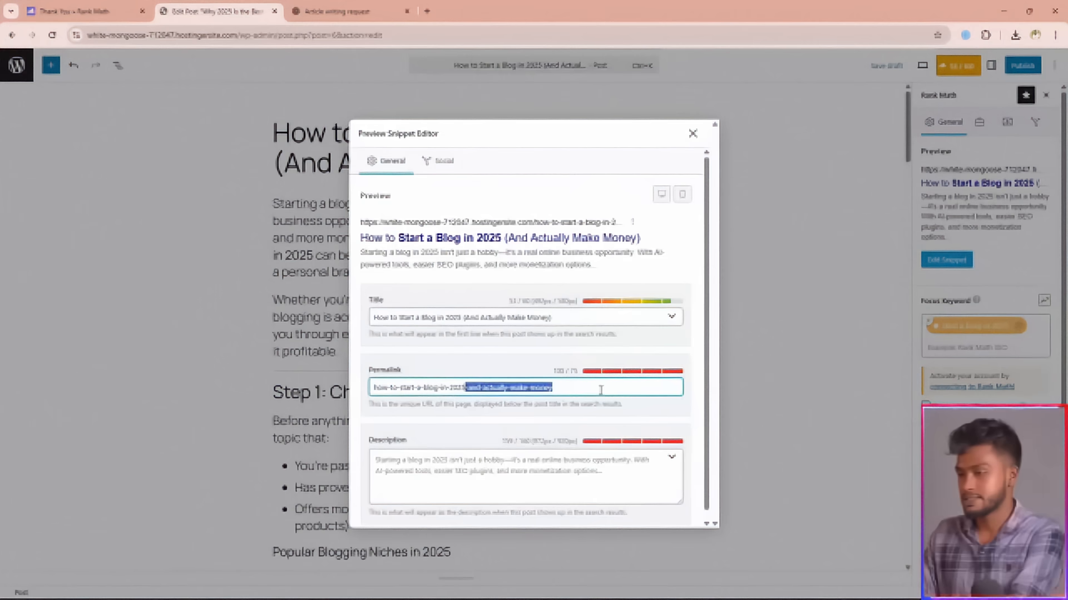
# Shorten the permalink to how-to-start-a-blog-in-2025 and write a 'Learn how to start a blog in 2025' description
pyautogui.press('Delete')
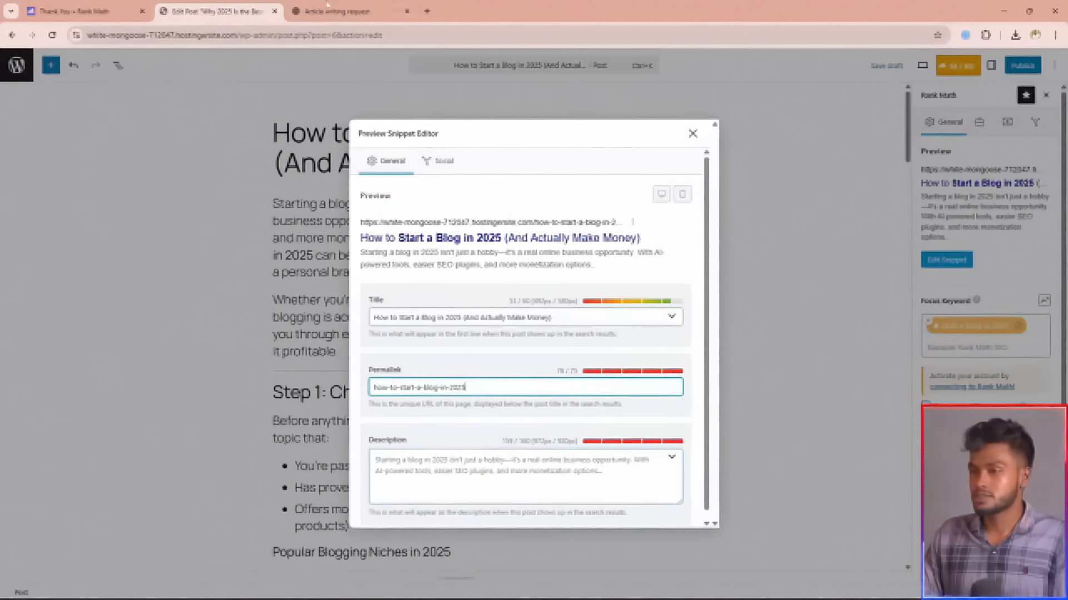
pyautogui.write('Learn how to start a blog in 2025 and turn it into a real income source. From setup to SEO to monetization, this guide covers everything you need to know.')
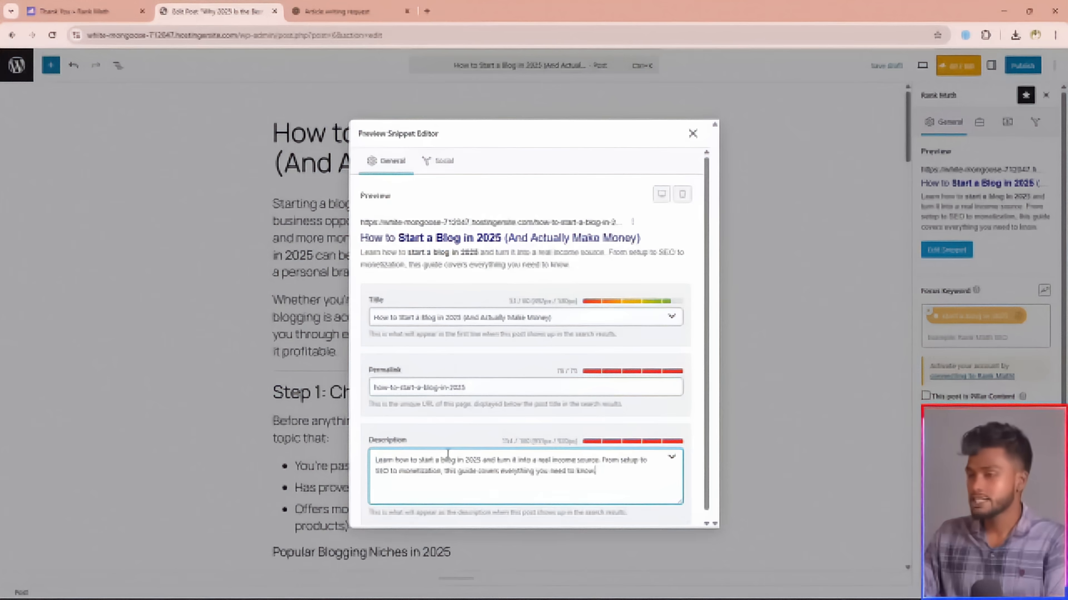
pyautogui.click(693, 134)
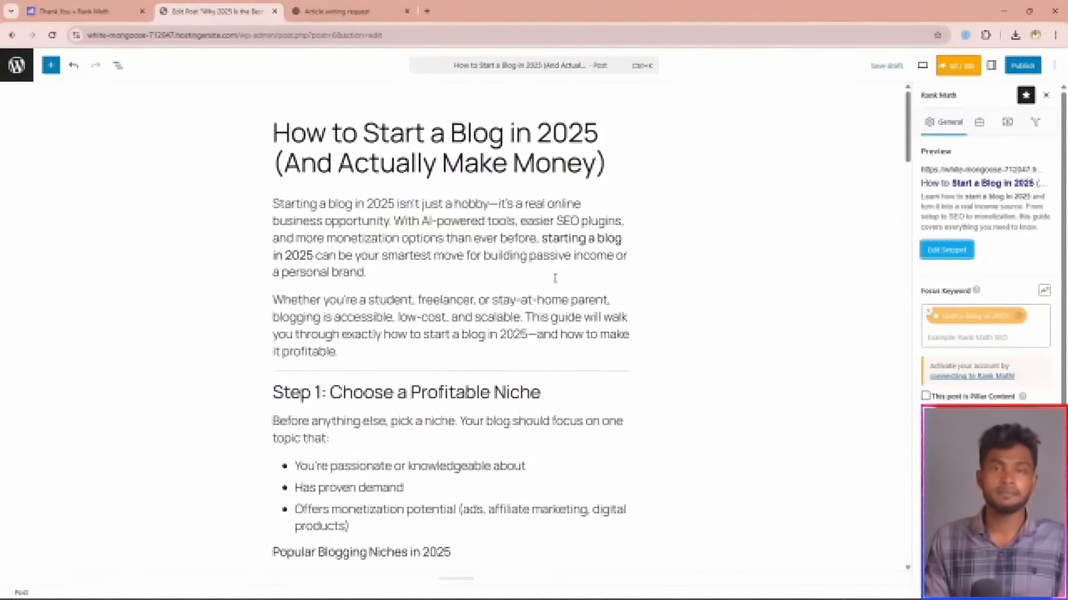
pyautogui.scroll(-3)
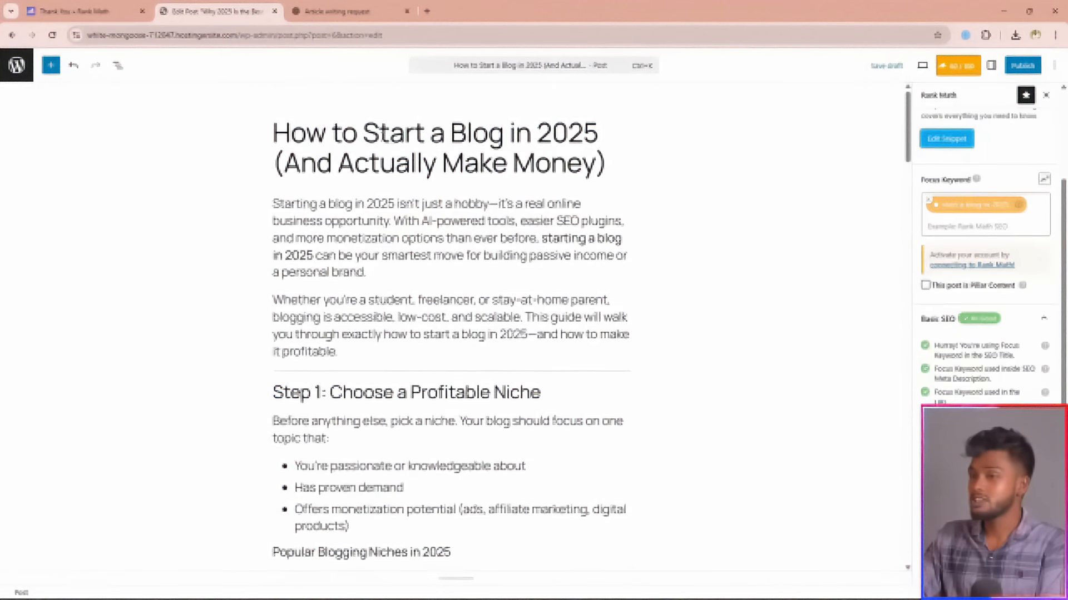
pyautogui.moveTo(363, 133); pyautogui.dragTo(467, 133)
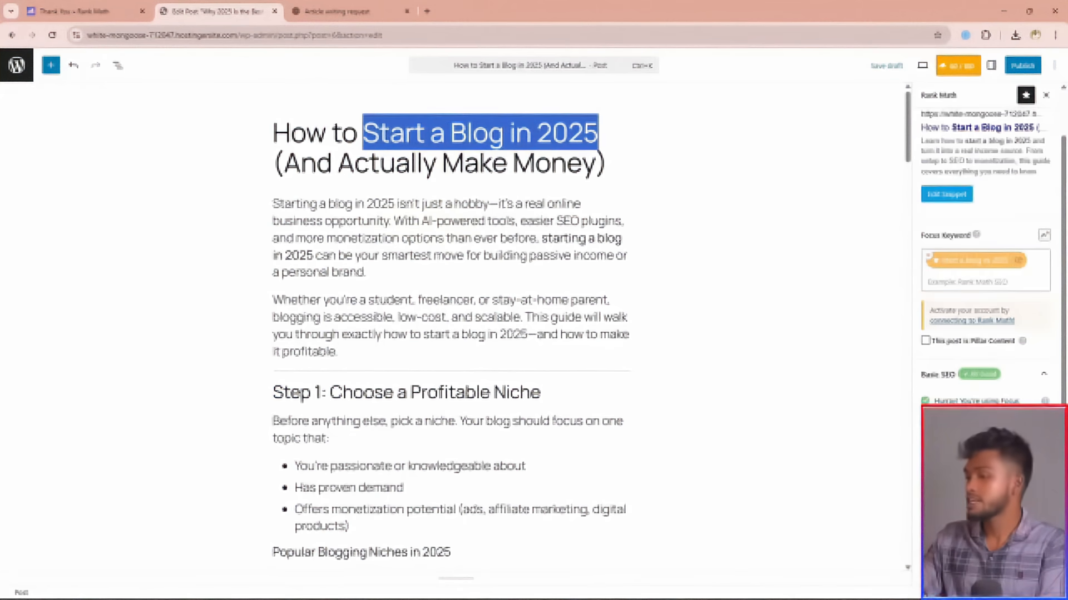
pyautogui.click(947, 194)
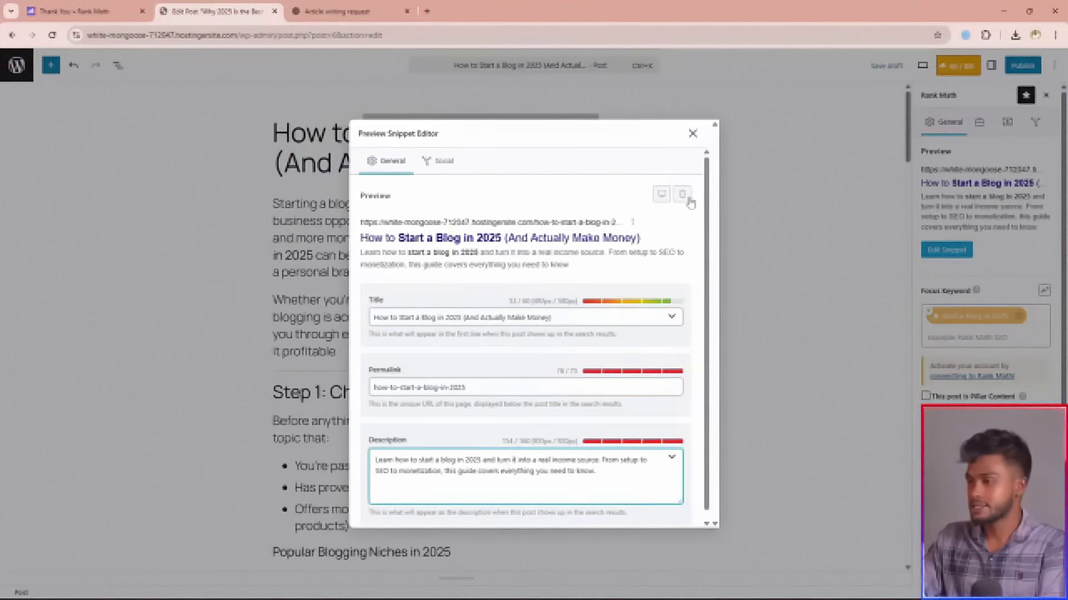
pyautogui.click(693, 134)
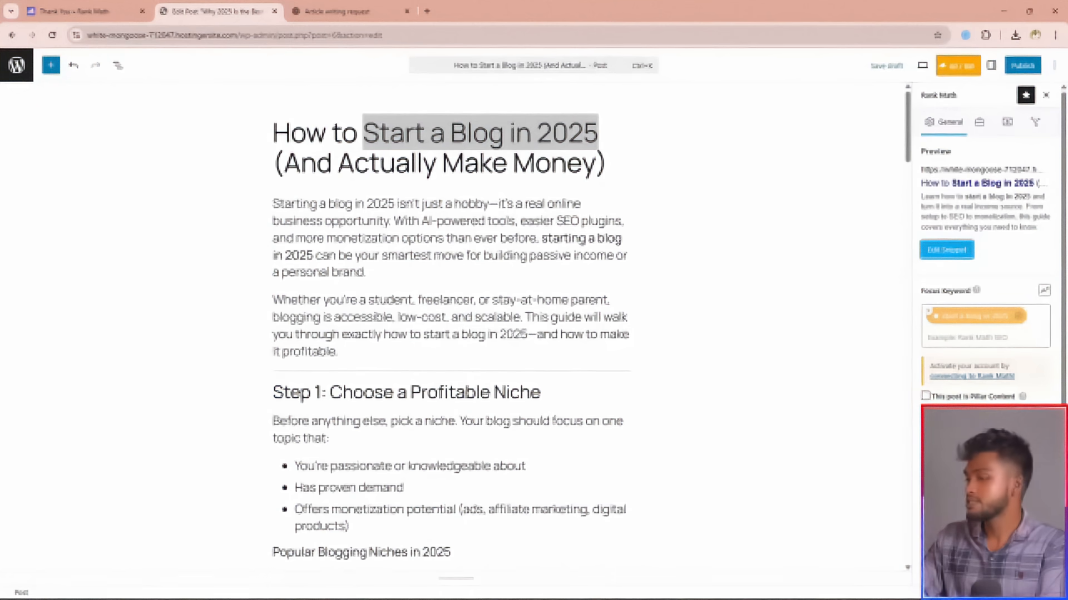
pyautogui.click(947, 249)
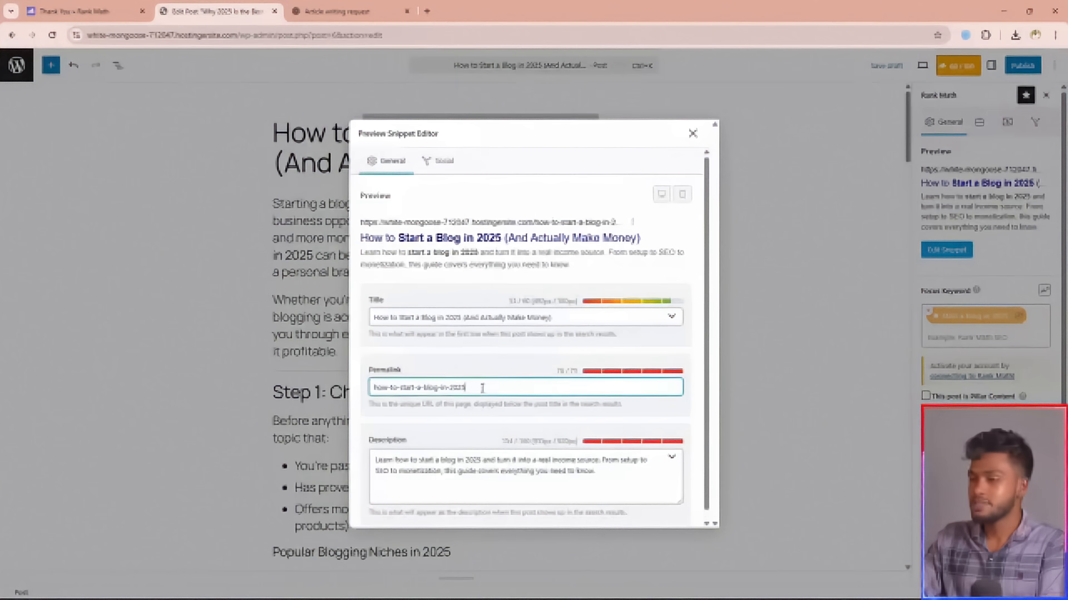
pyautogui.click(692, 133)
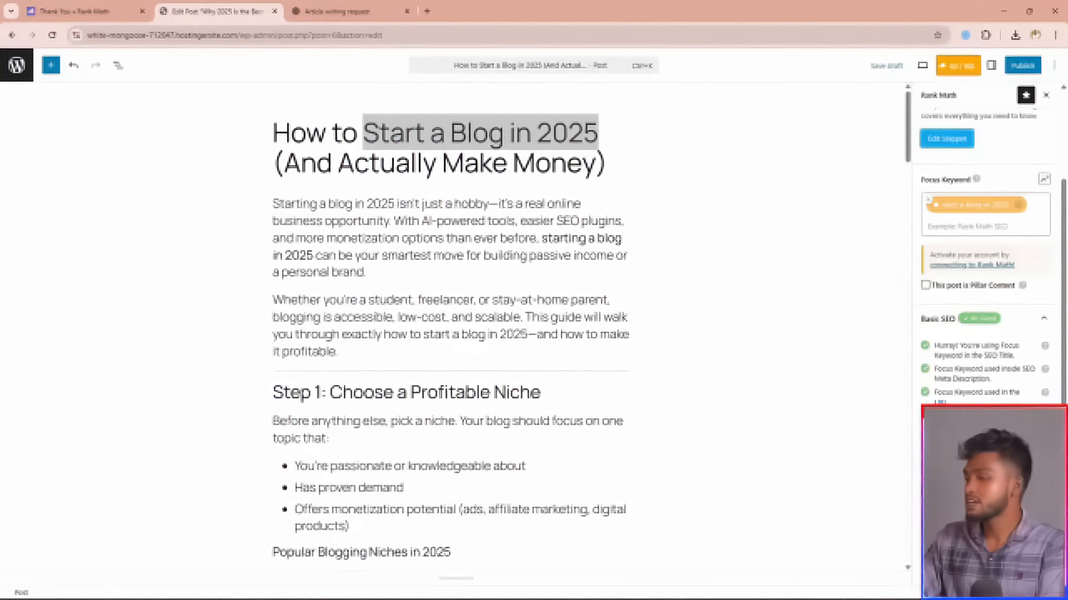
pyautogui.moveTo(751, 389)
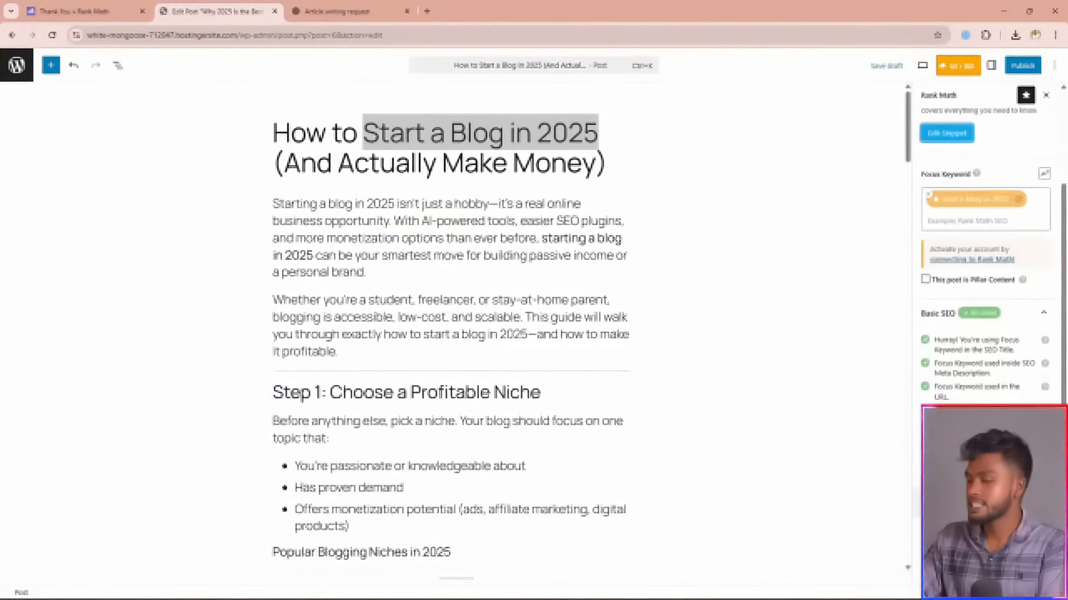
pyautogui.scroll(-3)
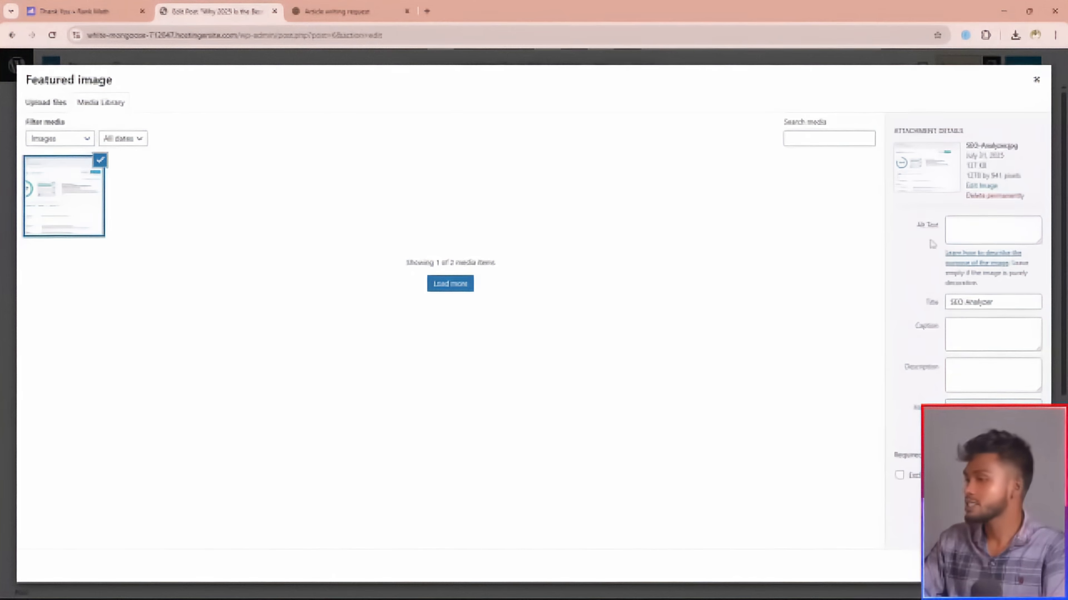
# Fill in the alt text for the SEO-Analyzer.jpg featured image
pyautogui.click(992, 229)
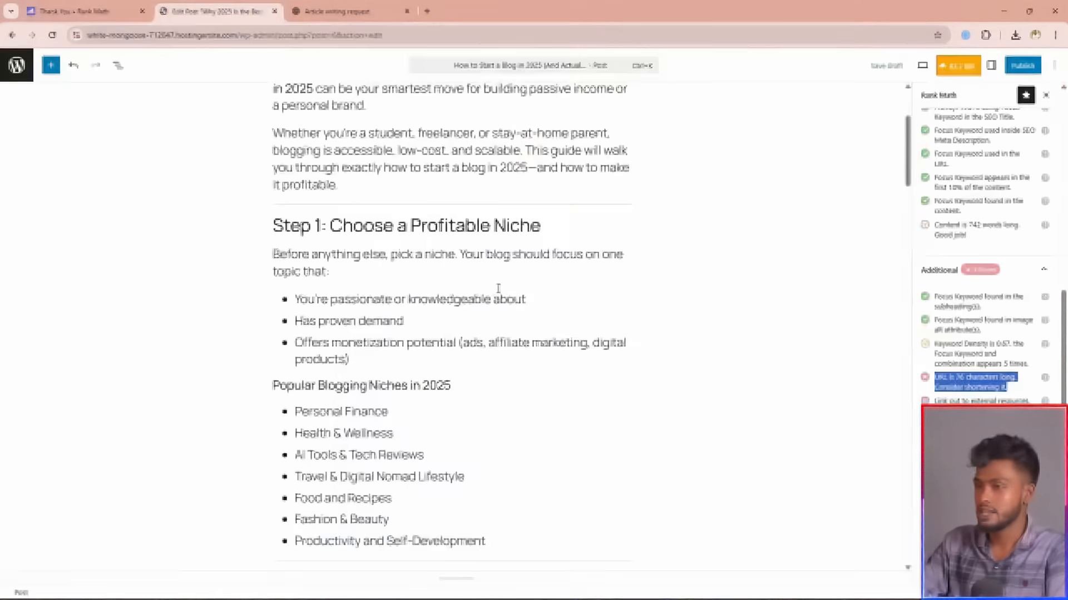
# Link the words 'your blog' and 'potential' in the Step 1 section to external resources
pyautogui.doubleClick(487, 254)
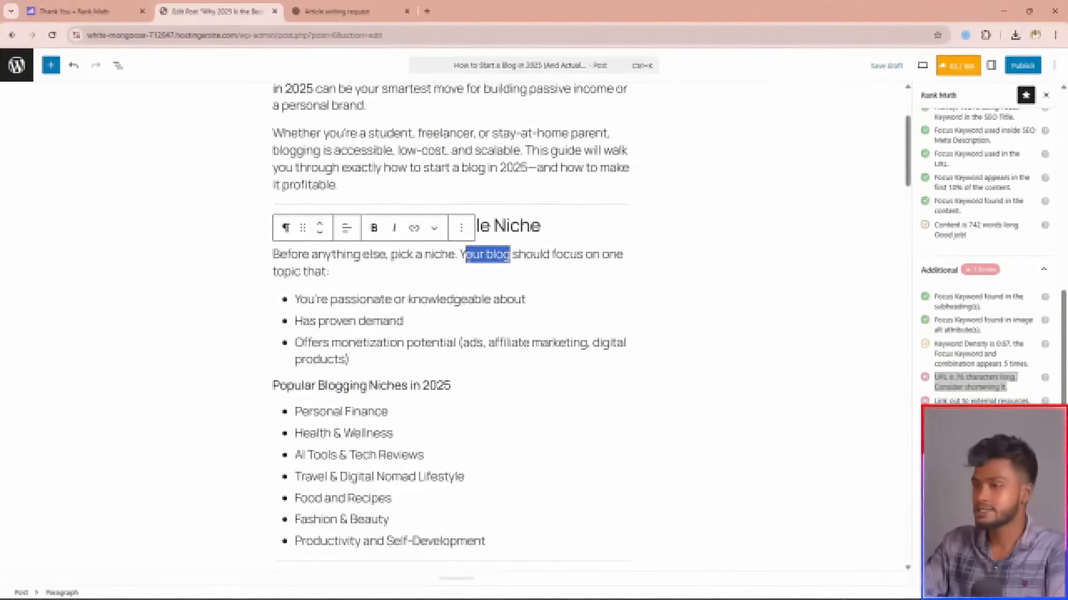
pyautogui.click(414, 228)
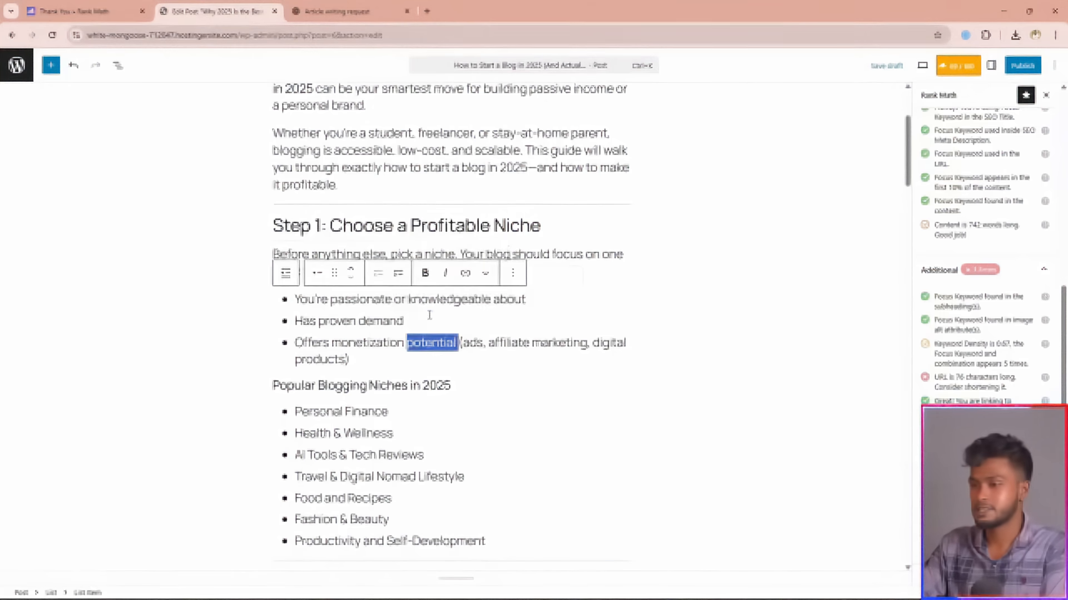
pyautogui.click(465, 273)
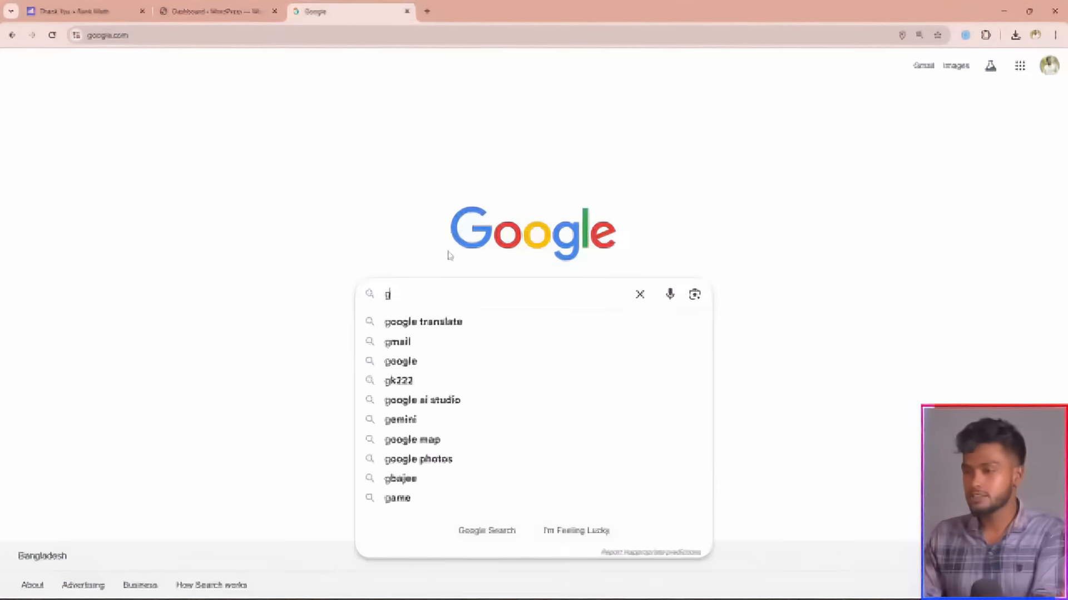
# Search Google for 'google search console' and open the official result
pyautogui.write('oogle')
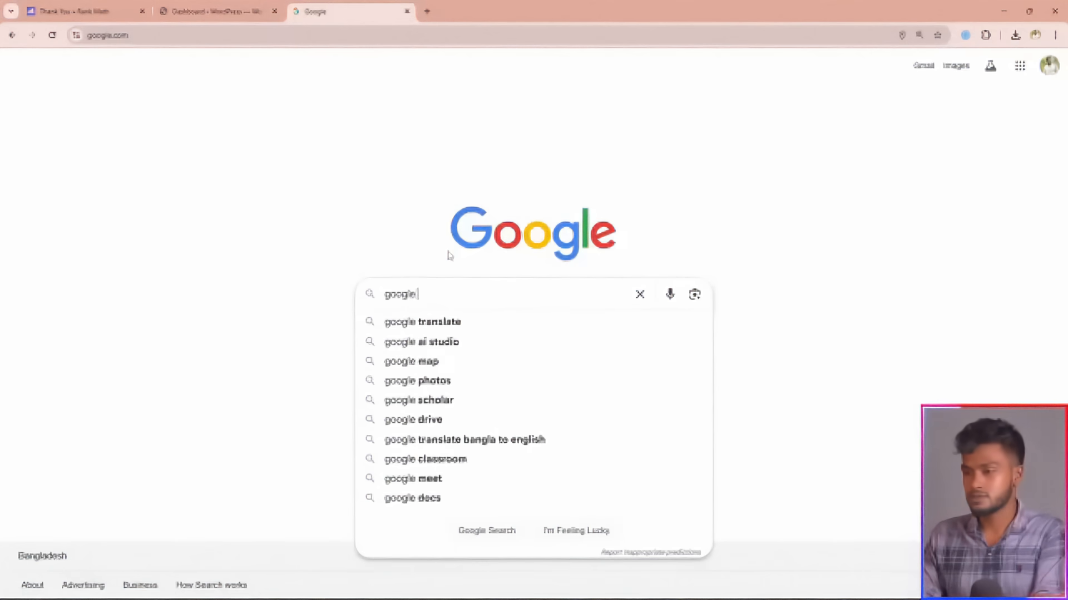
pyautogui.write('google search console')
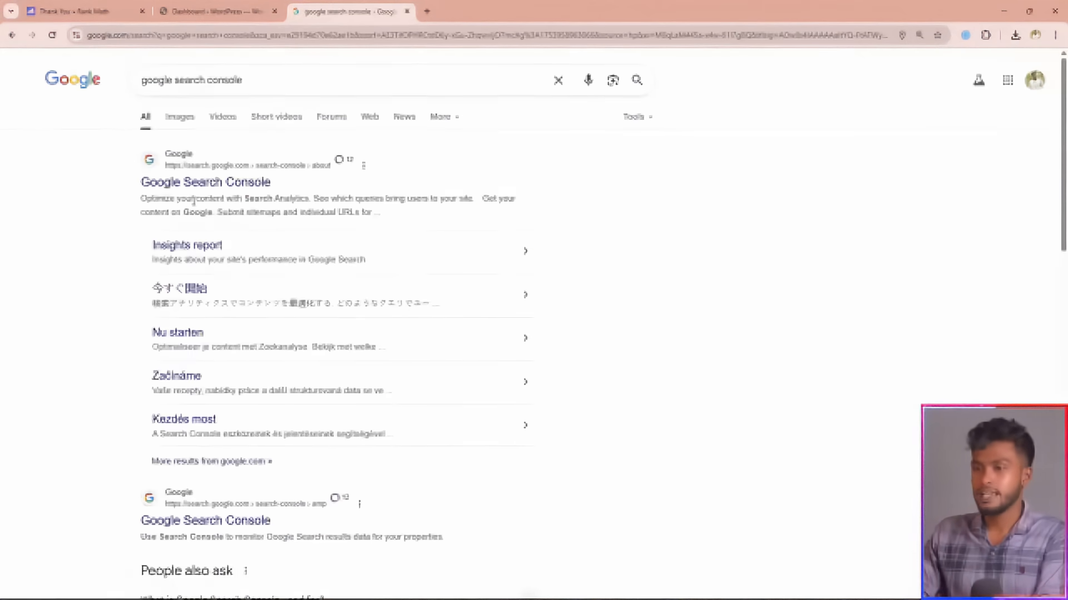
pyautogui.click(200, 181)
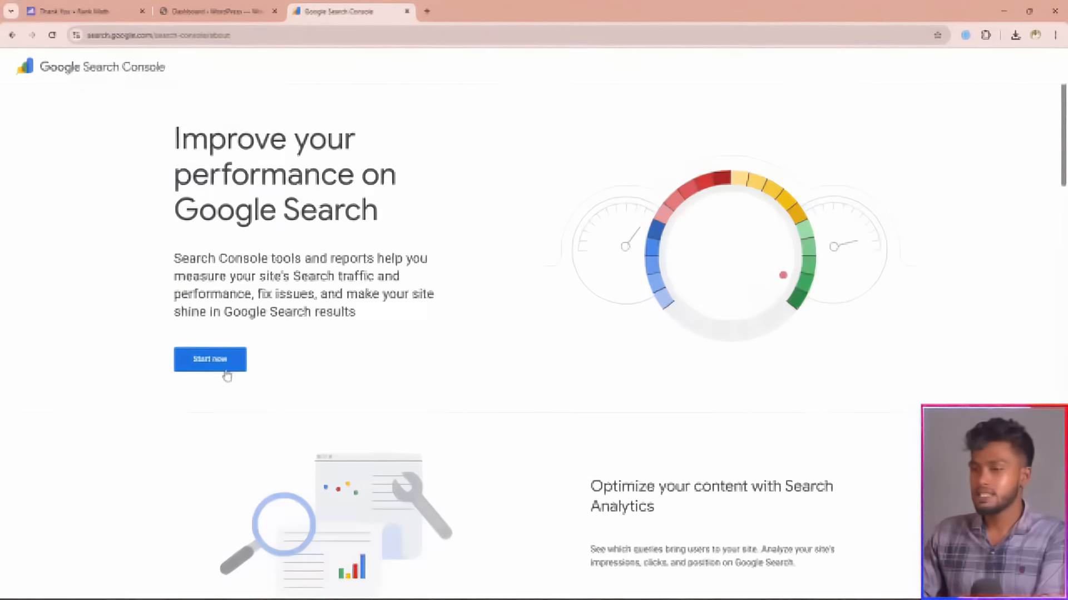
# Add the site as a URL-prefix property and submit it for verification
pyautogui.click(210, 359)
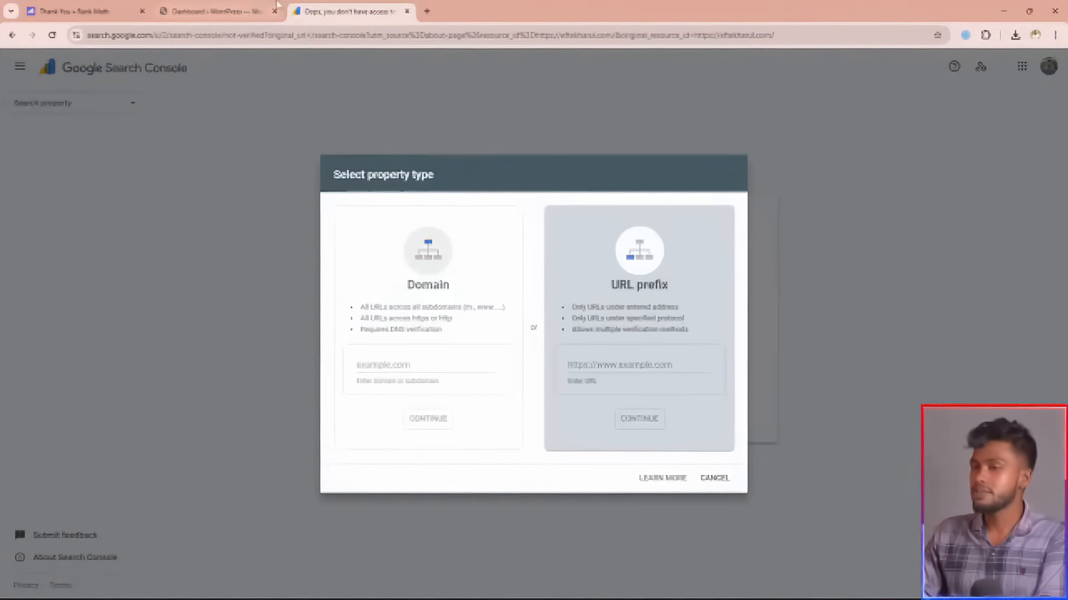
pyautogui.click(638, 366)
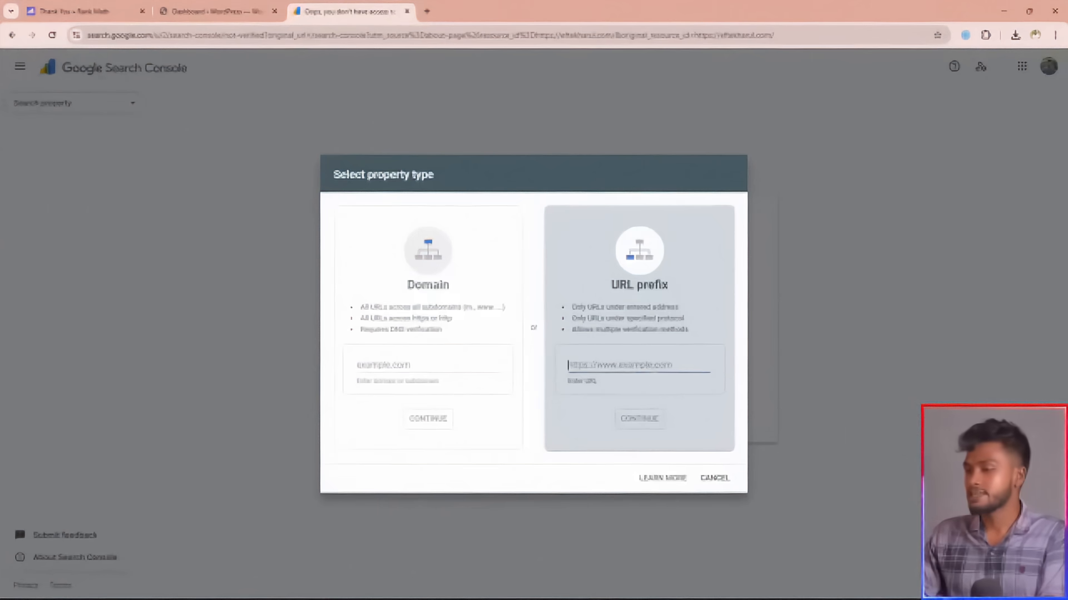
pyautogui.click(639, 418)
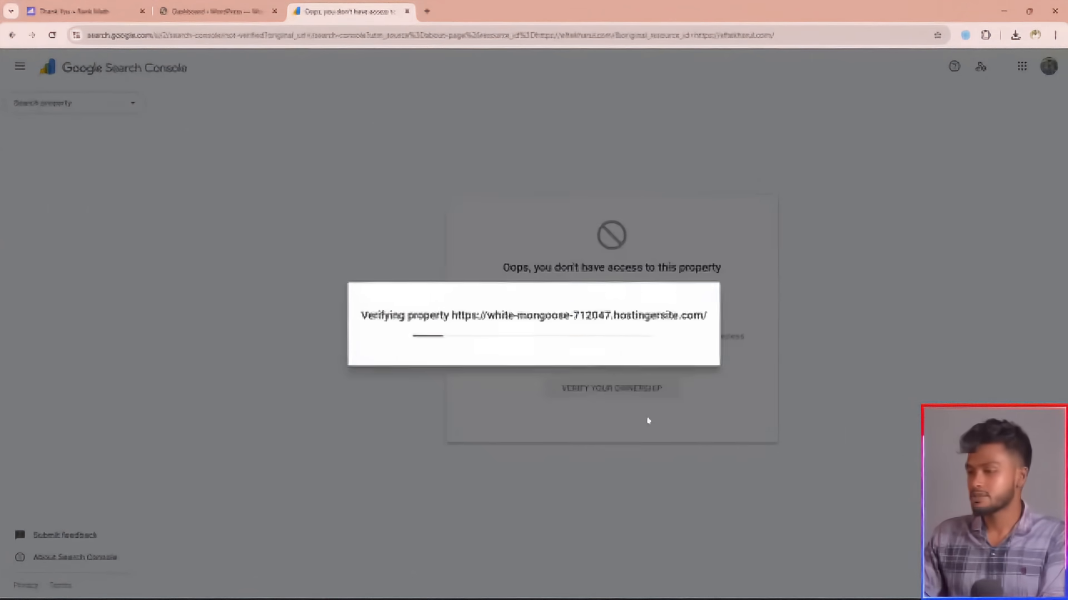